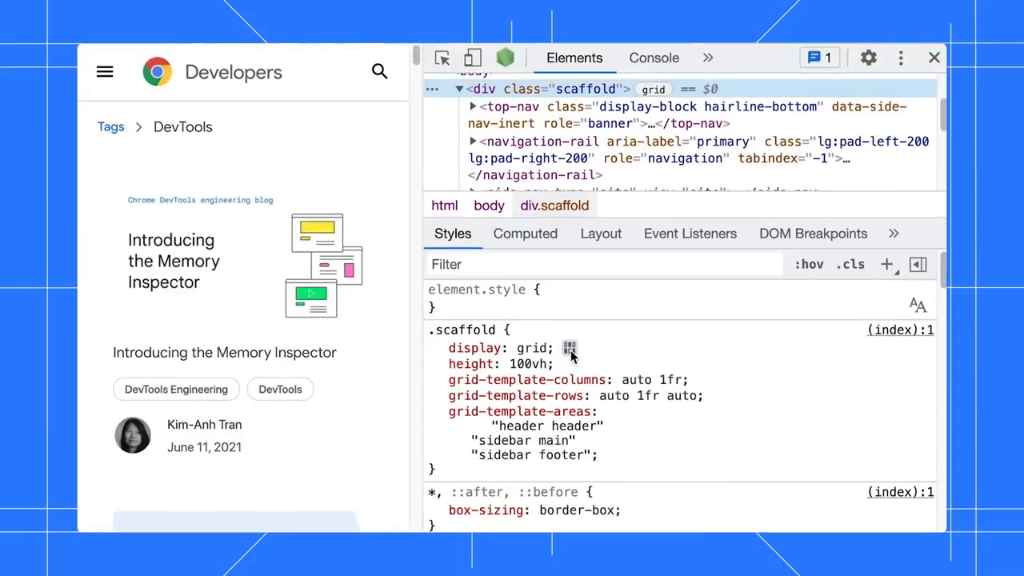
Step: Set justify-items for the .scaffold grid through the visual alignment editor
click(569, 349)
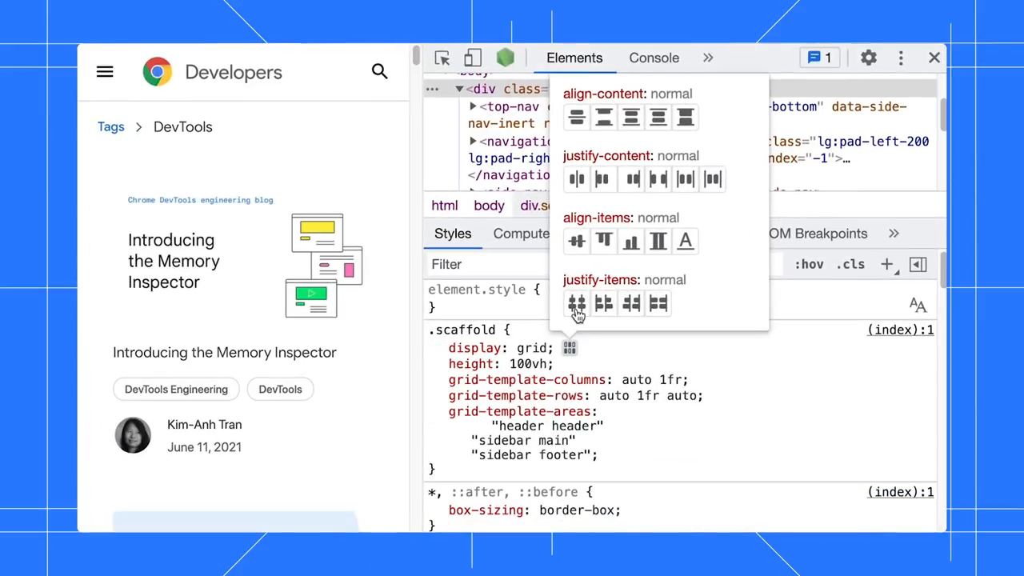
click(575, 304)
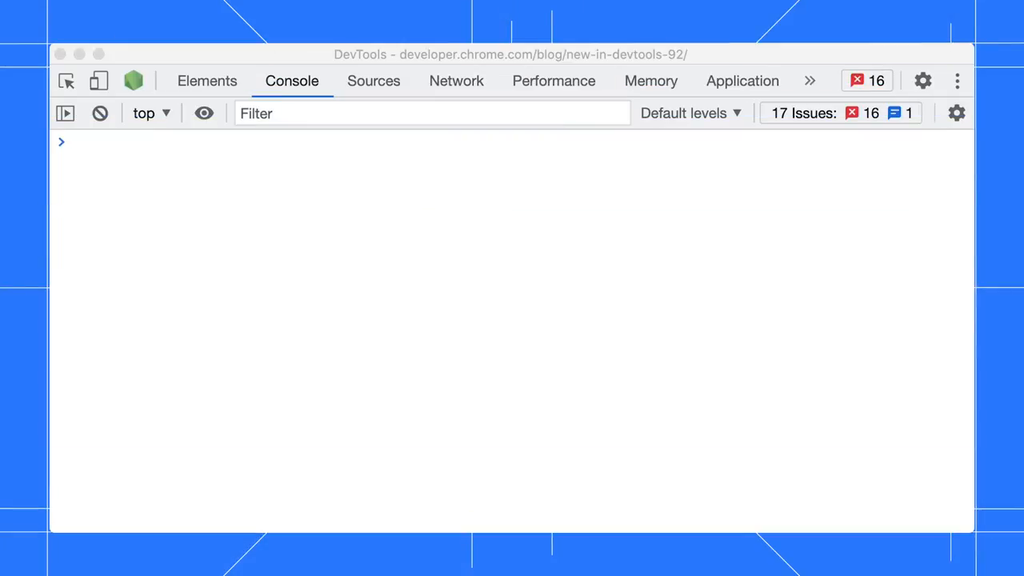
Step: Declare const test = 'testing', then redeclare it as 'redeclare test' in the console
text(const test = 'testing';)
text(console.log(test);)
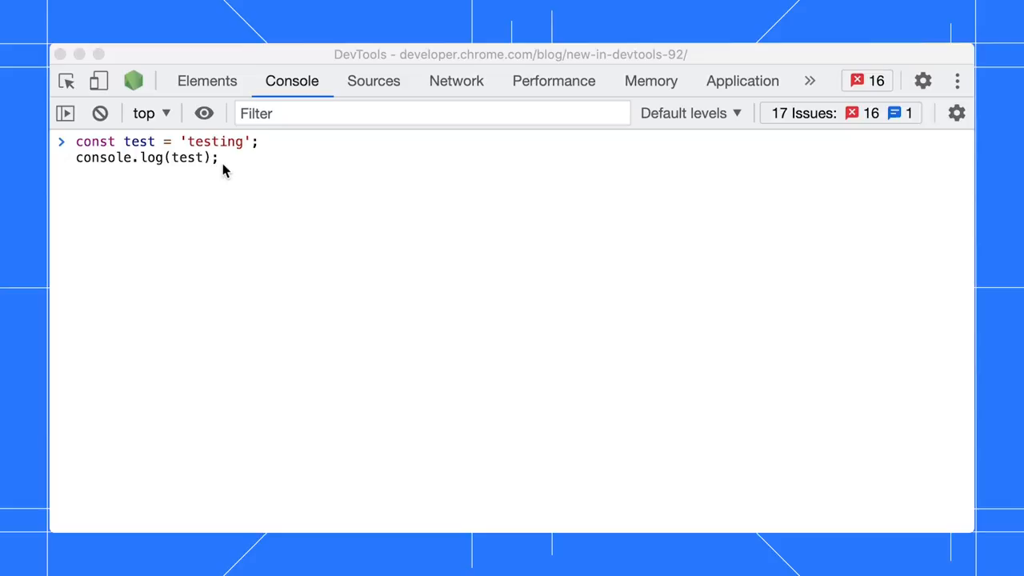
key(Enter)
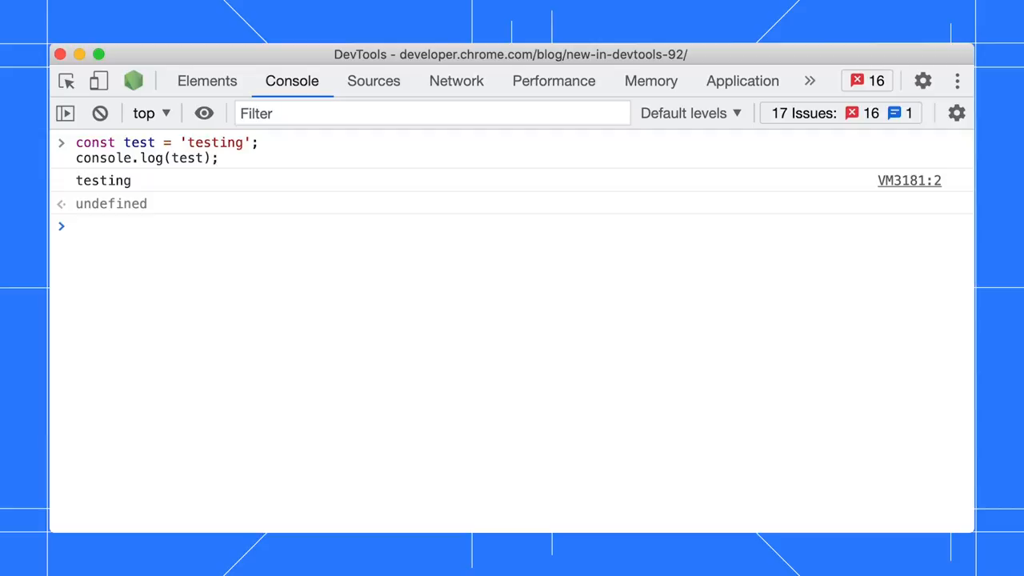
text(const test = 'redeclare test';)
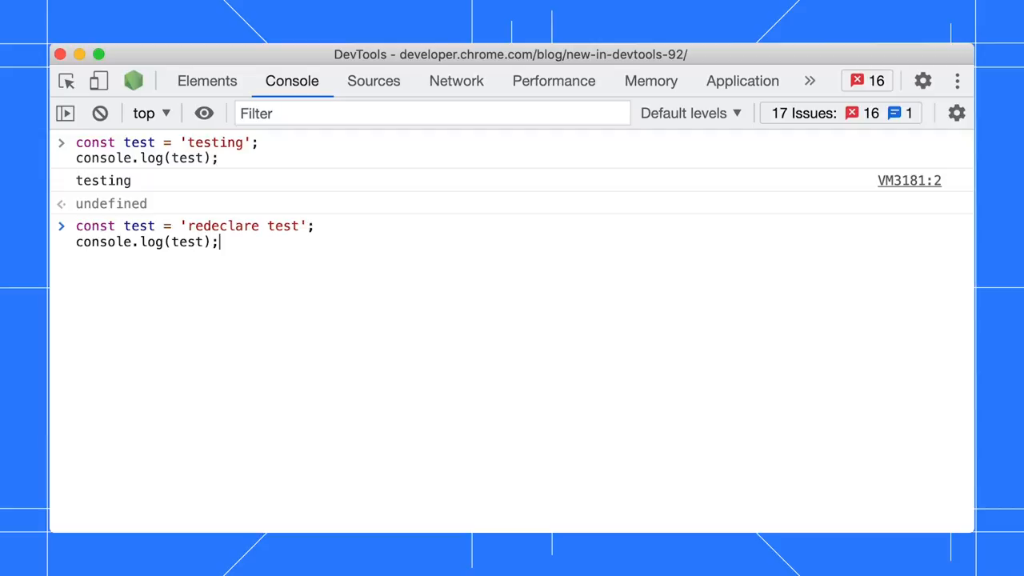
key(Enter)
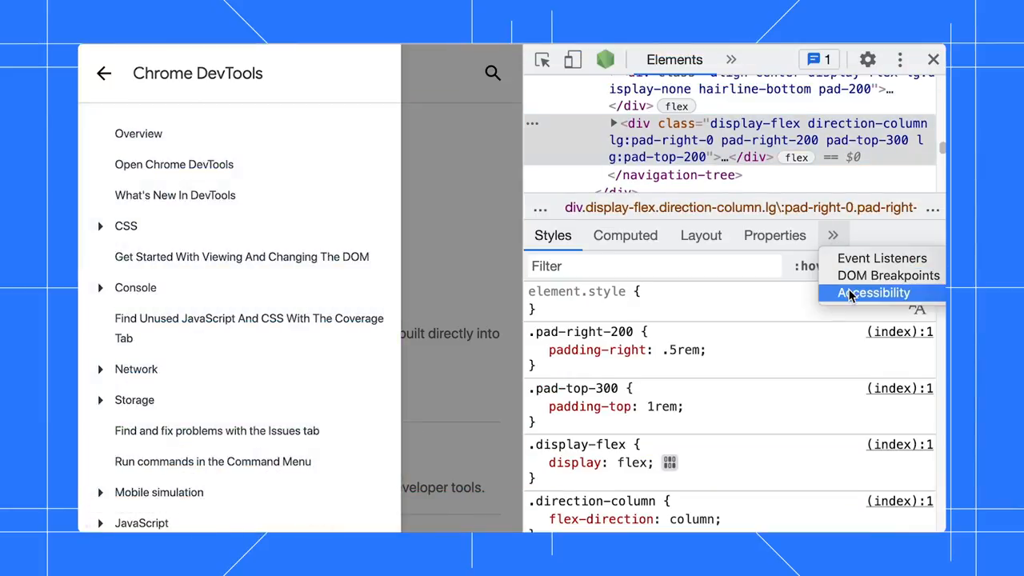
Step: Show the navigation element's accessibility tree and enable Show source order
click(874, 291)
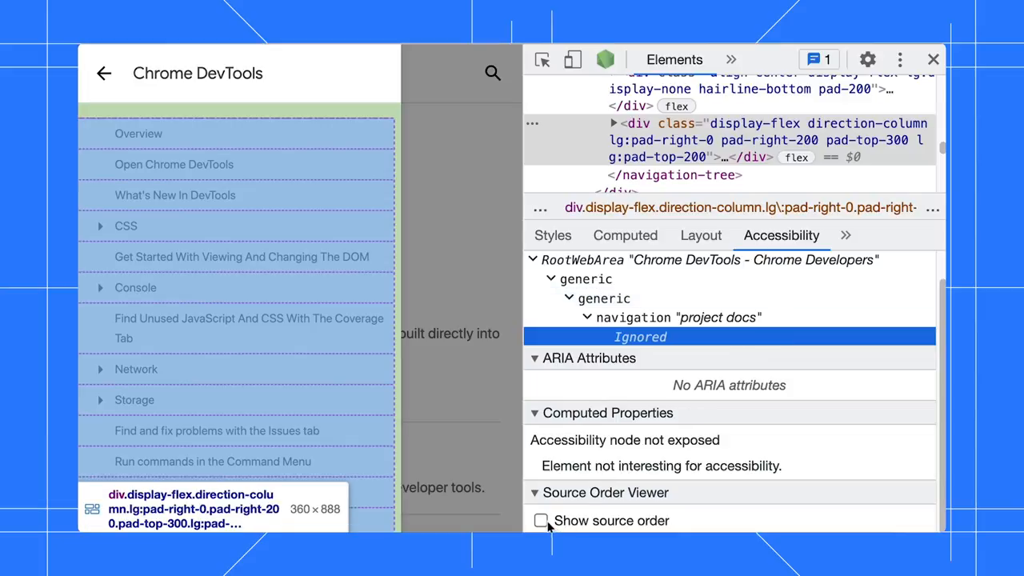
click(540, 521)
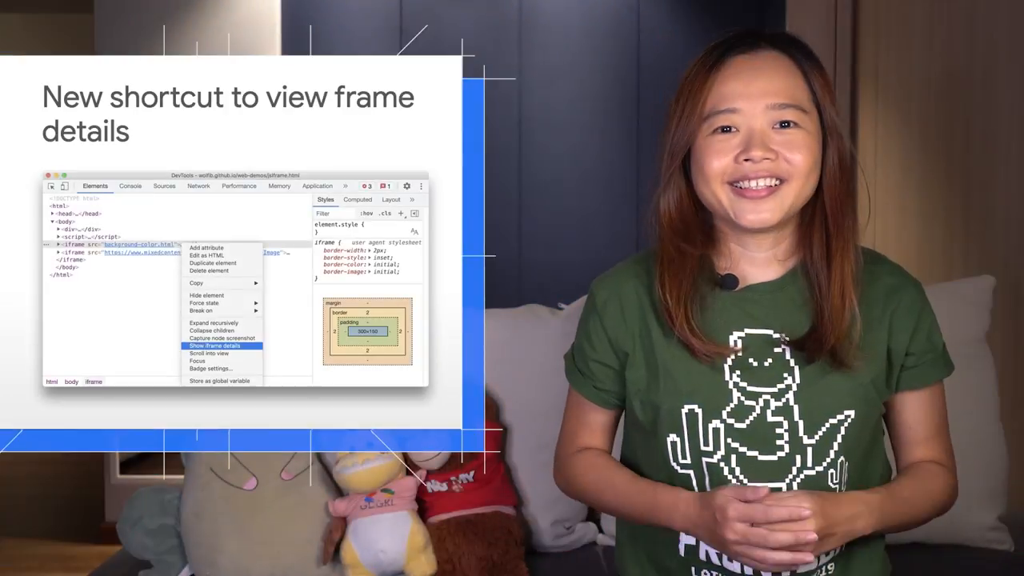
Step: Show the background-color.html iframe's frame details and review its security and API sections
click(217, 345)
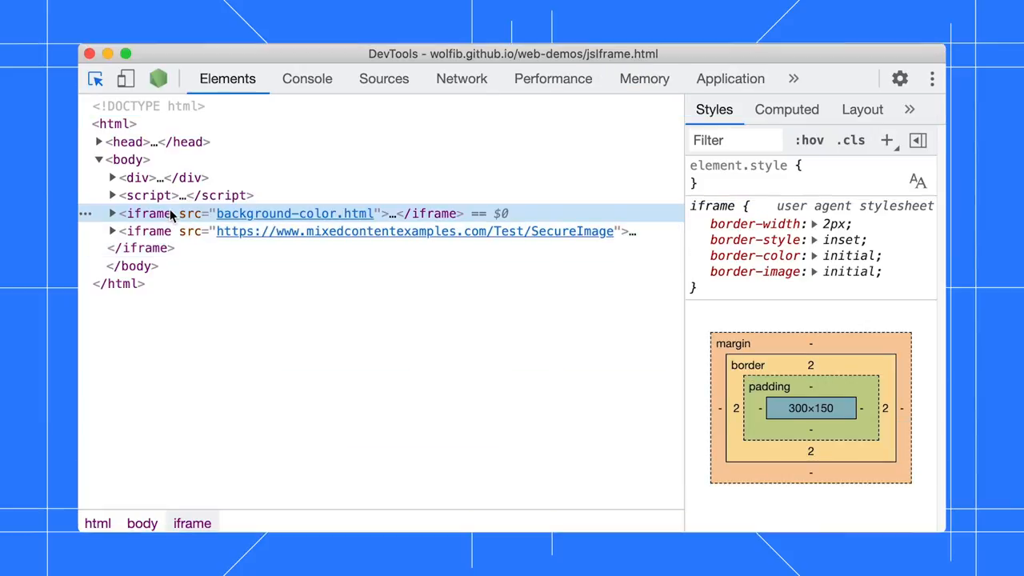
right_click(147, 212)
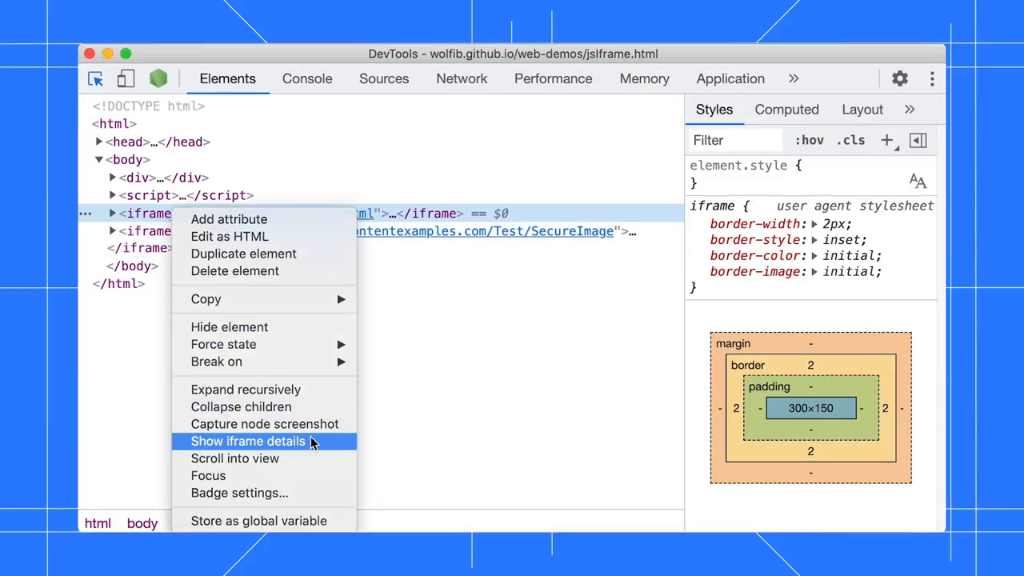
click(247, 441)
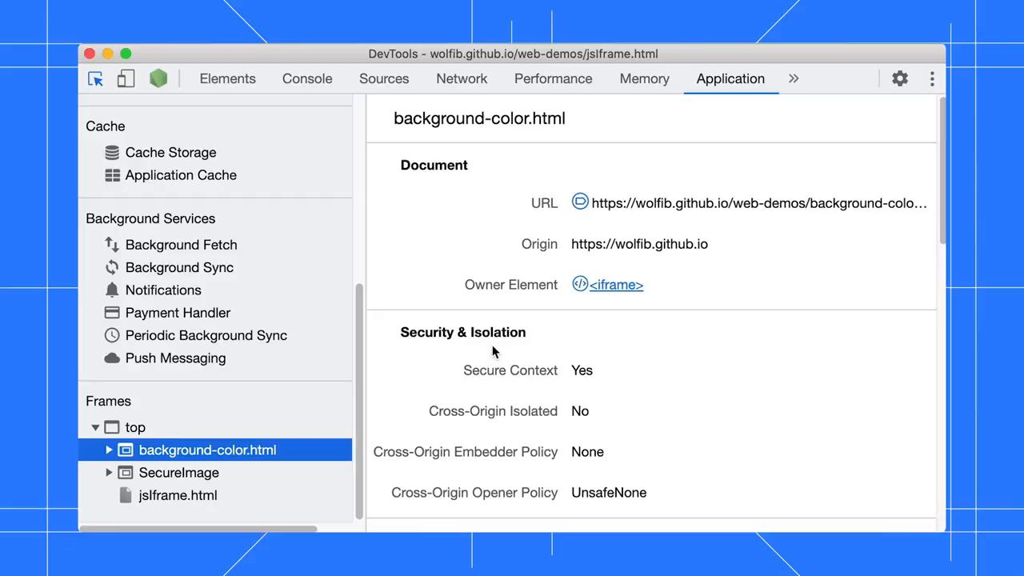
scroll(down, 3)
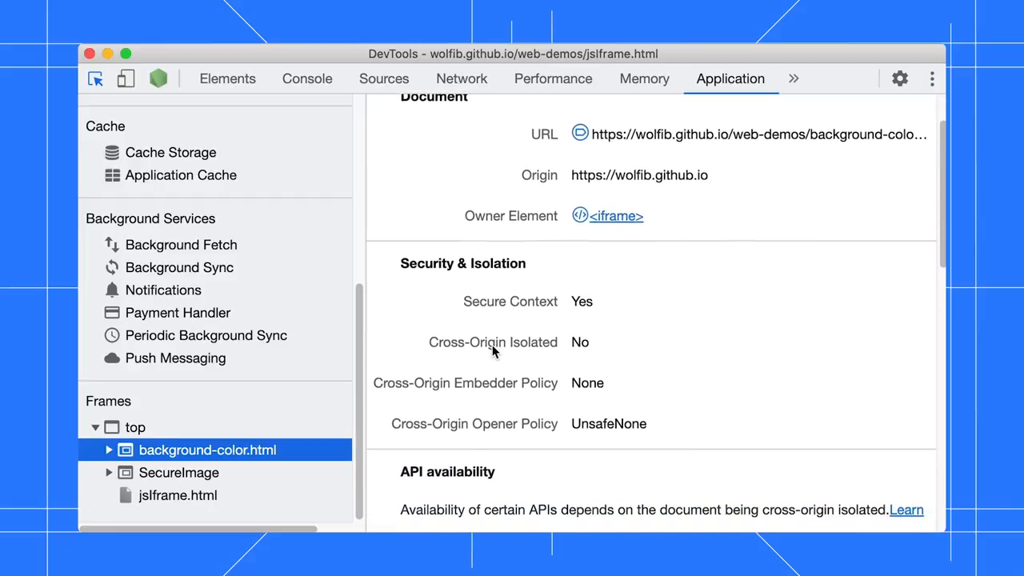
scroll(down, 3)
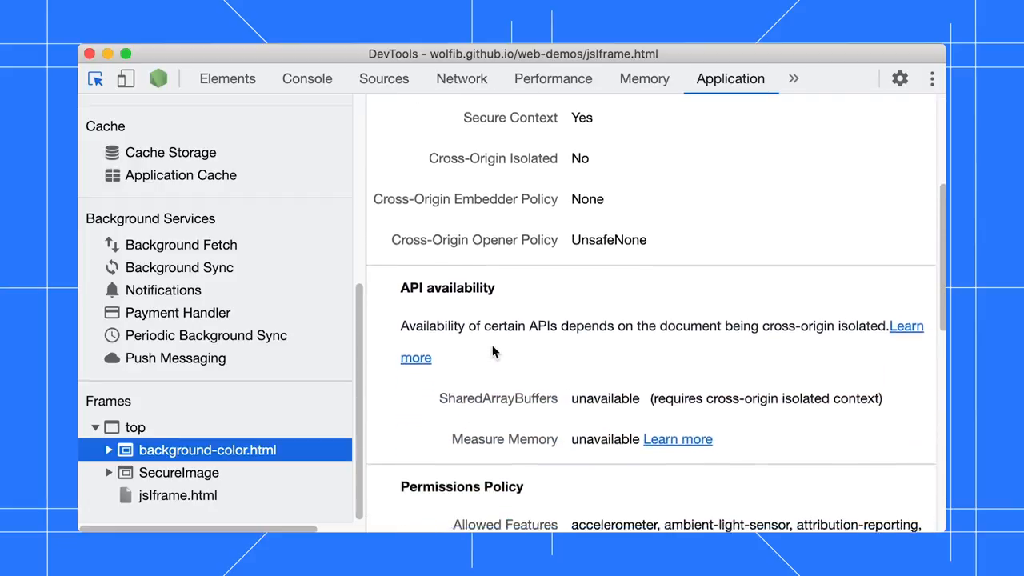
scroll(down, 3)
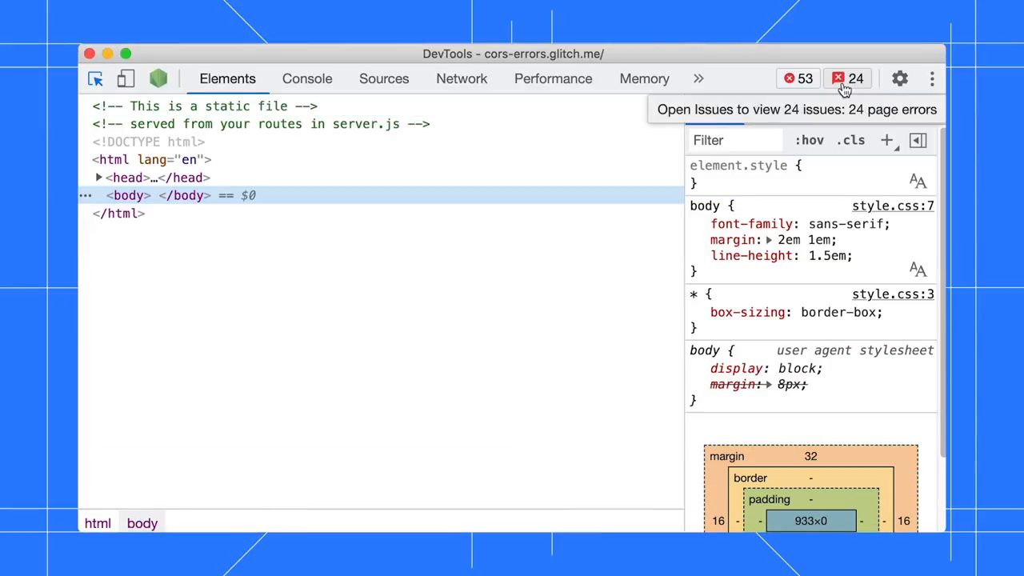
Step: List the cors-errors page's issues and expand the CORS redirect-with-credentials issue
click(846, 78)
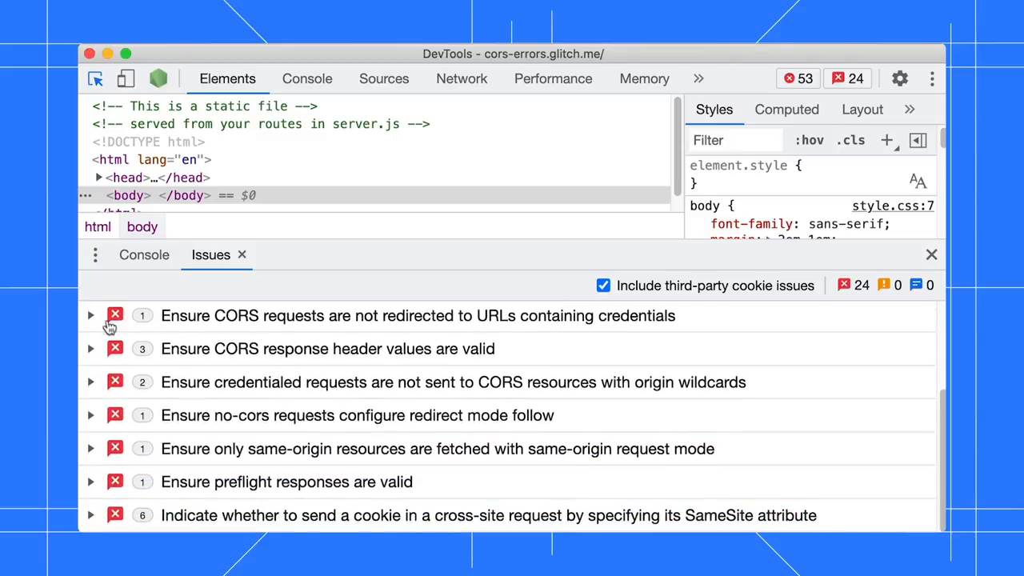
click(89, 315)
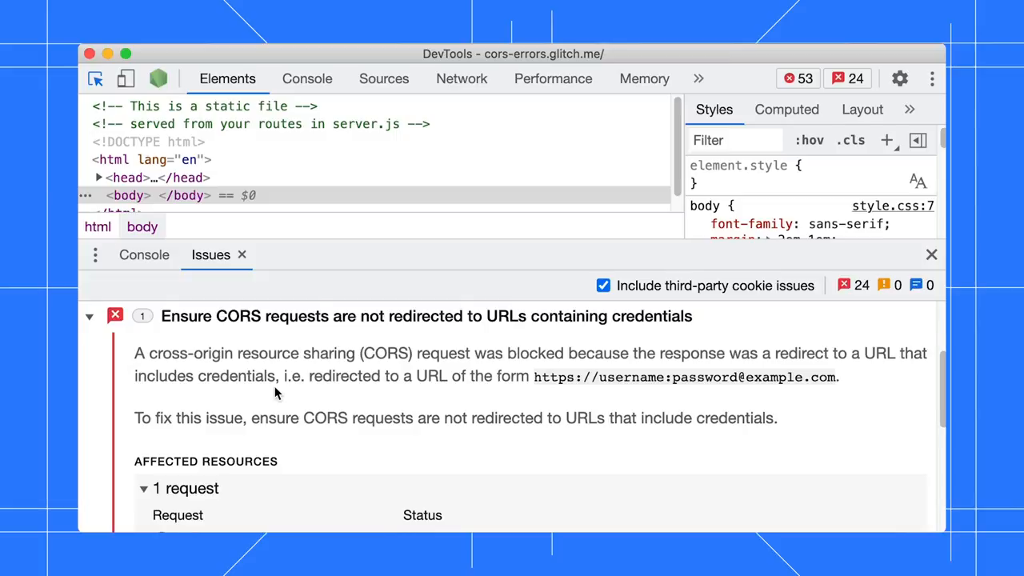
scroll(down, 3)
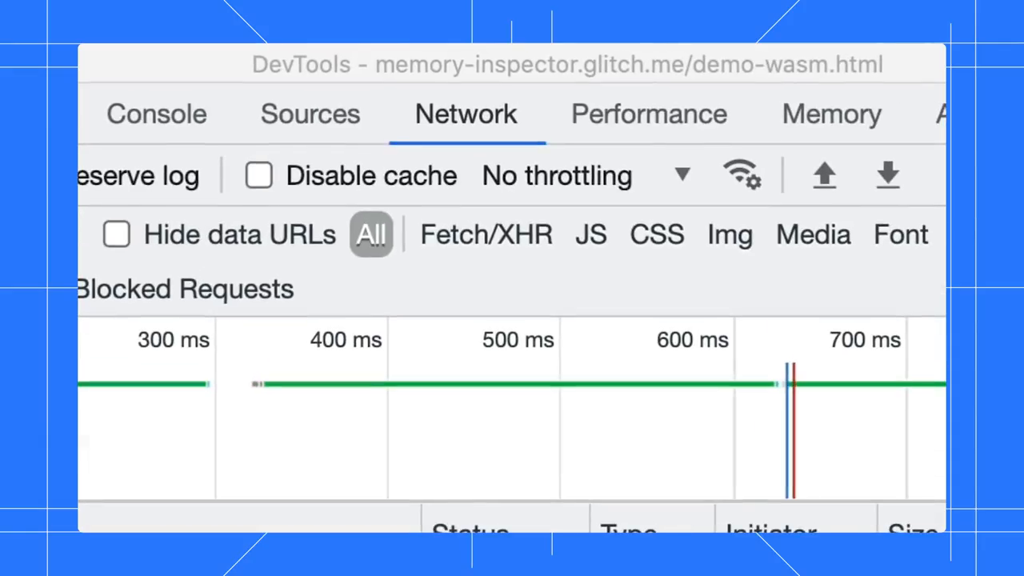
Step: Filter the wasm demo's network requests to the Wasm type only
click(486, 234)
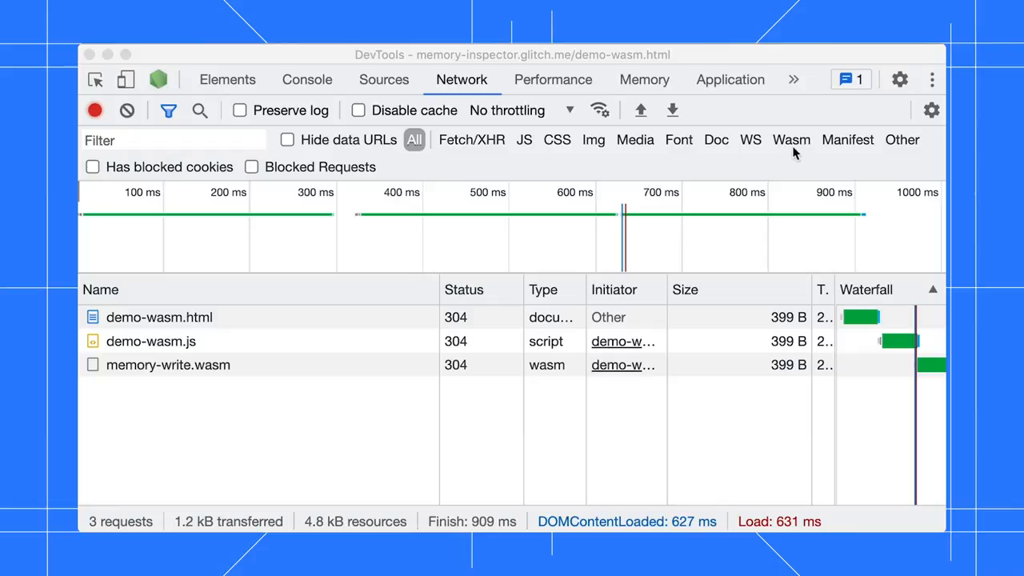
click(790, 139)
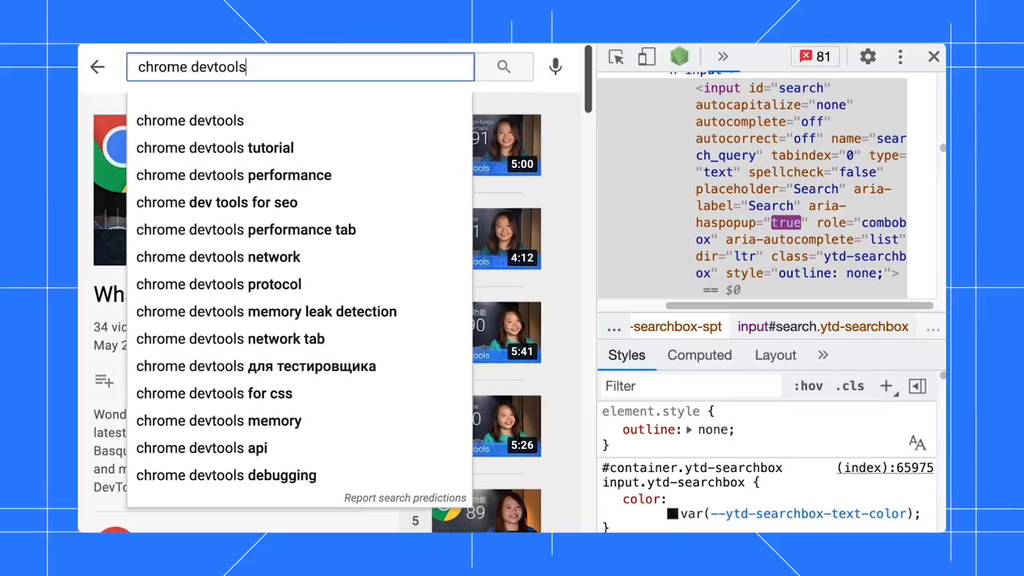
mouse_move(214, 147)
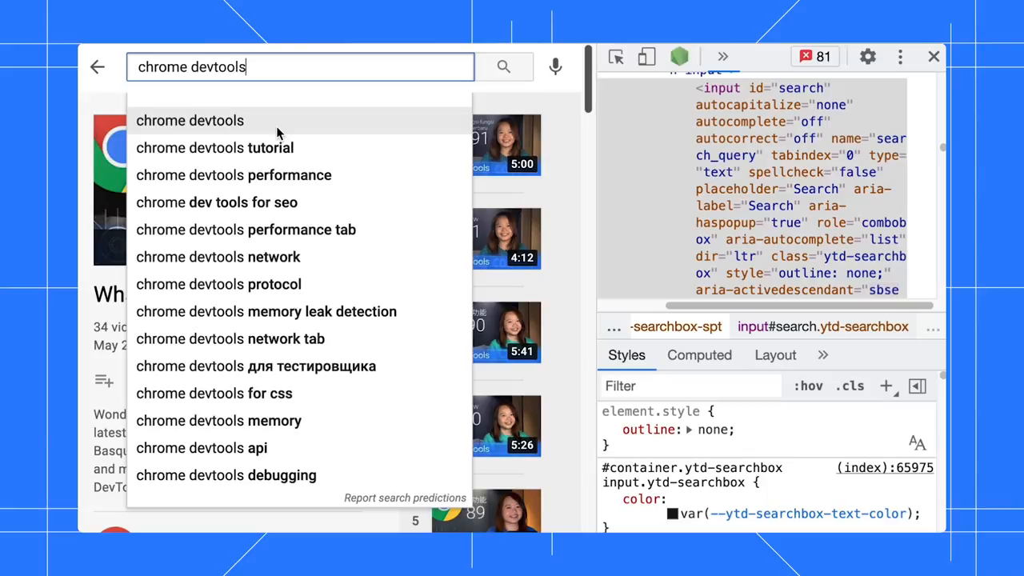
Step: Inspect the first YouTube search suggestion's element in the Elements panel
right_click(278, 131)
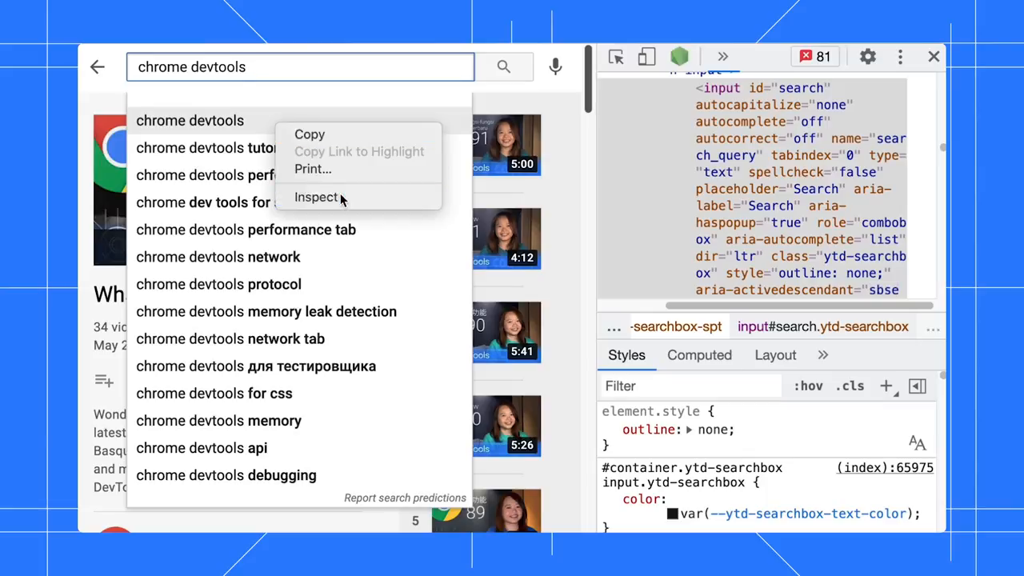
click(316, 197)
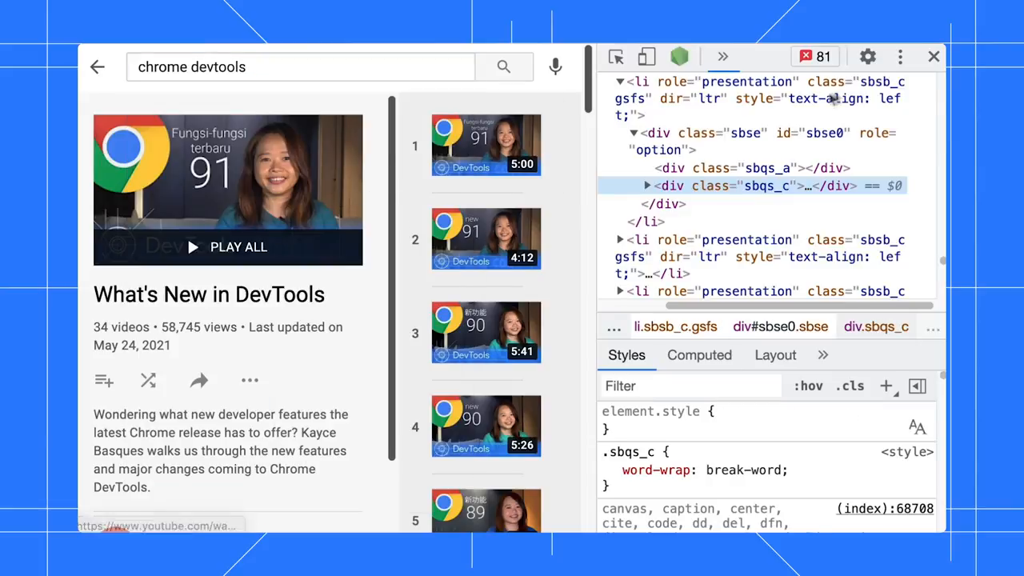